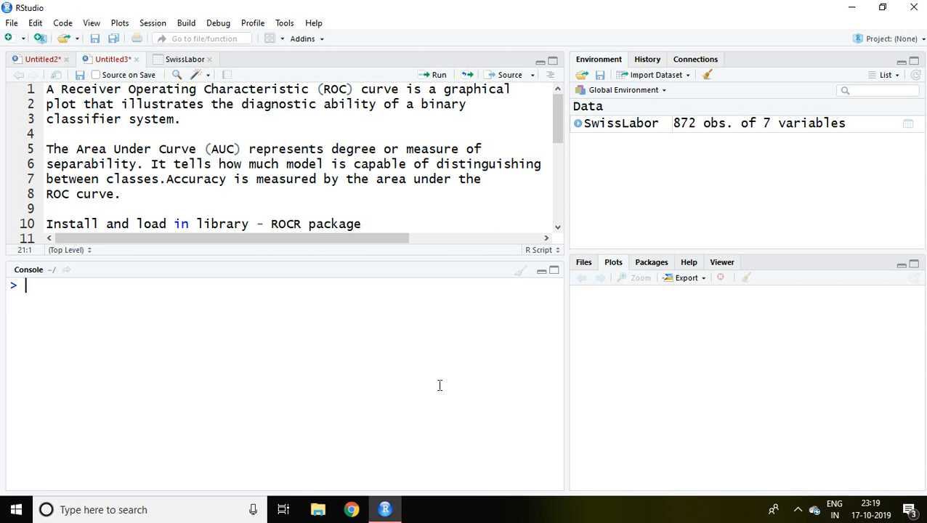
pyautogui.moveTo(151, 383)
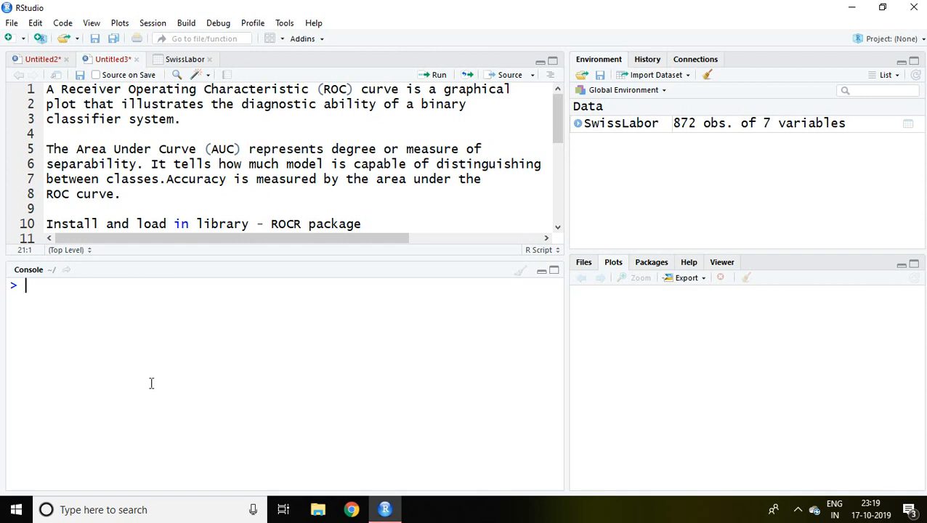
pyautogui.moveTo(557, 134)
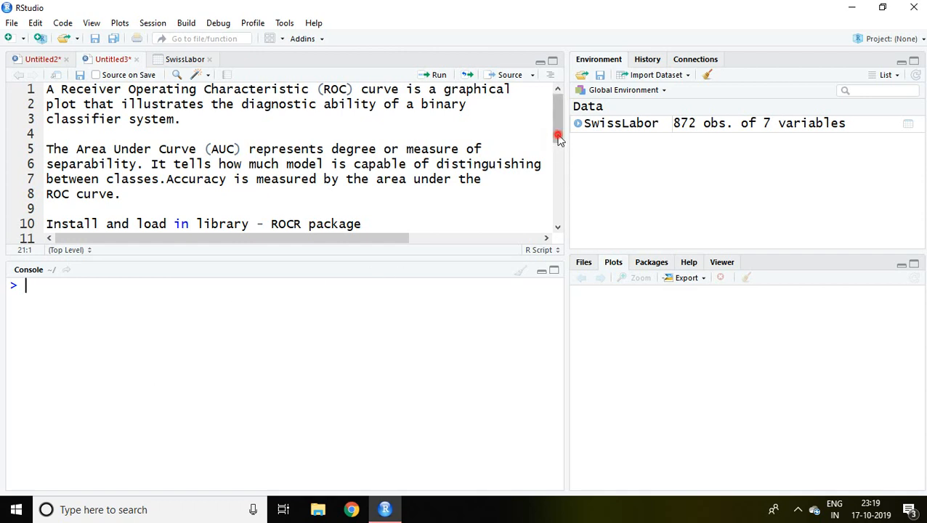
# Scroll the script to show lines 9–18 with the glm, predict, prediction and performance code.
pyautogui.scroll(-3)
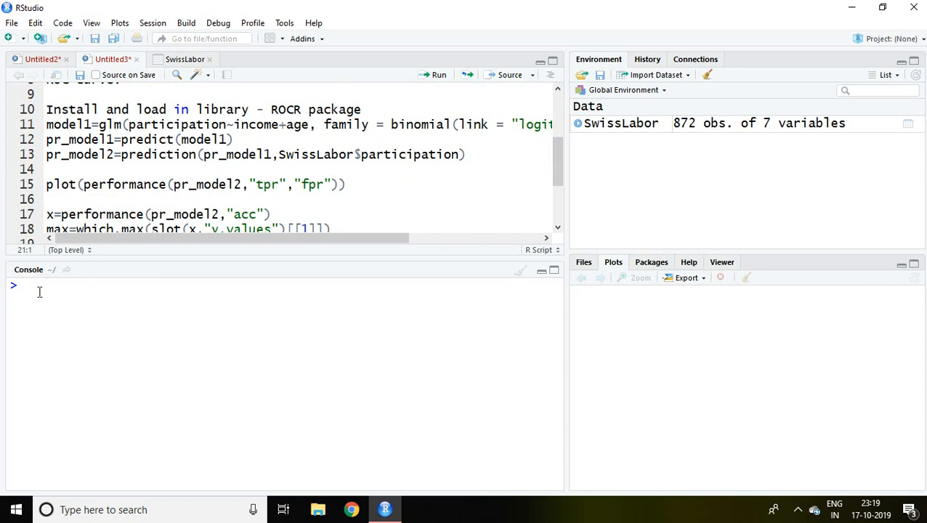
# Enter library(ROCR) in the console to load the ROCR package.
pyautogui.write('library(')
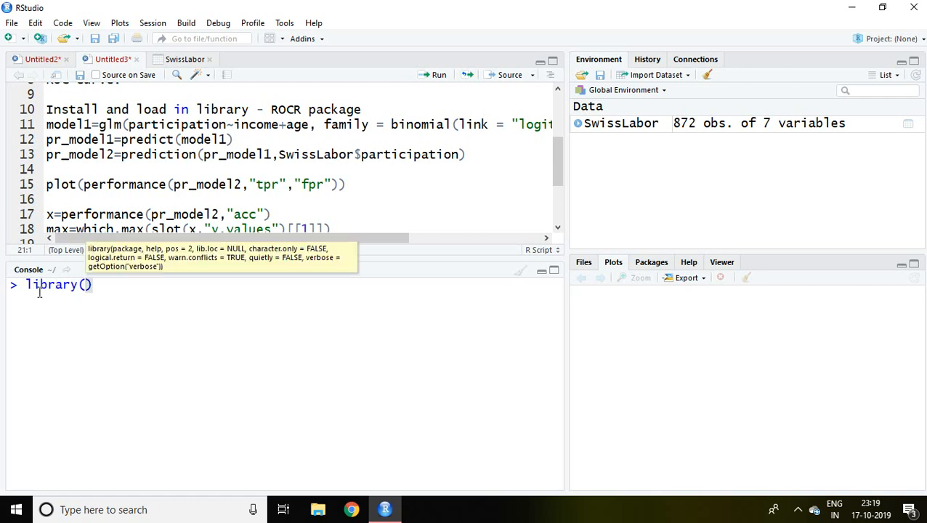
pyautogui.write('ROCR')
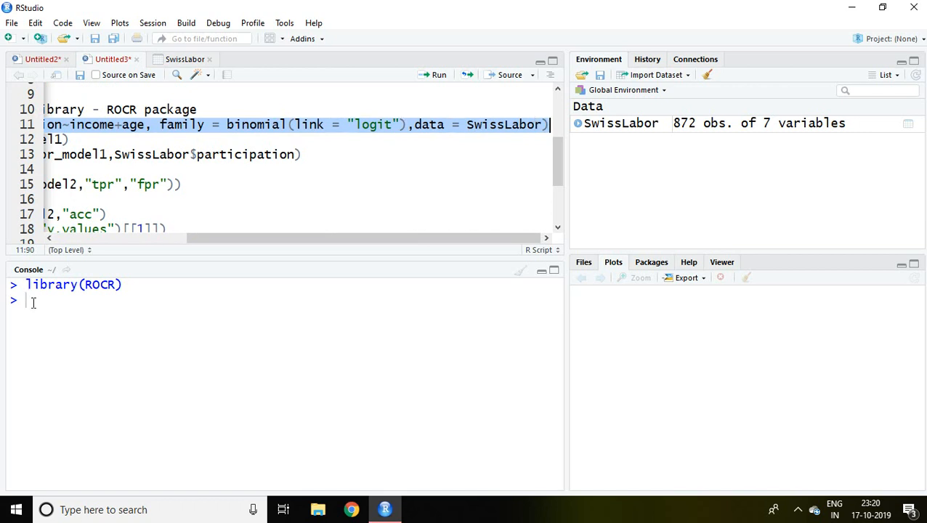
# Run the selected script lines fitting the SwissLabor logit glm model1 and its ROCR prediction object.
pyautogui.press('Return')
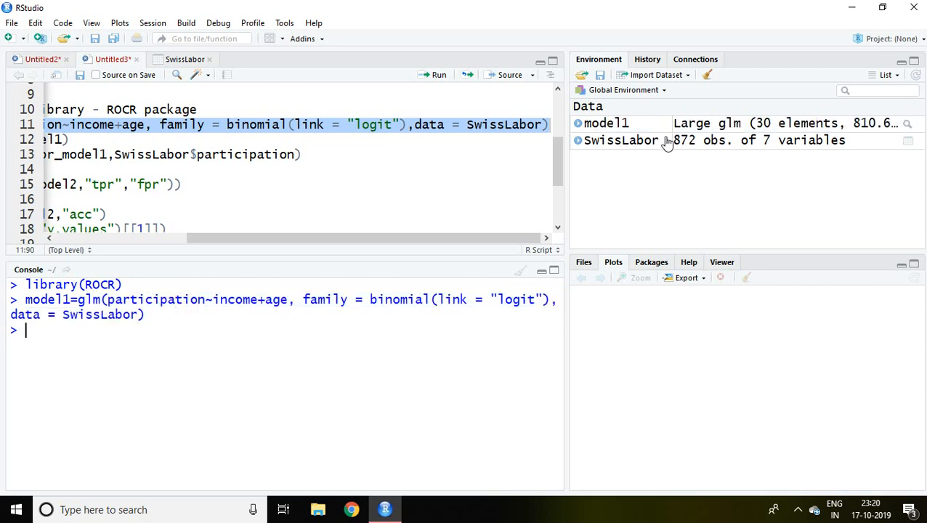
pyautogui.moveTo(633, 123)
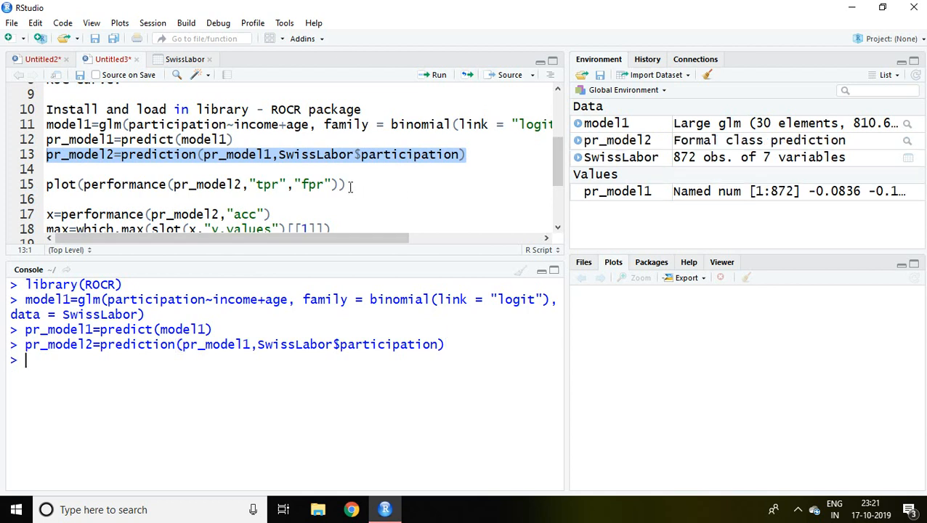
# Run plot(performance(pr_model2,"tpr","fpr")) in the console to draw the ROC curve.
pyautogui.click(196, 184)
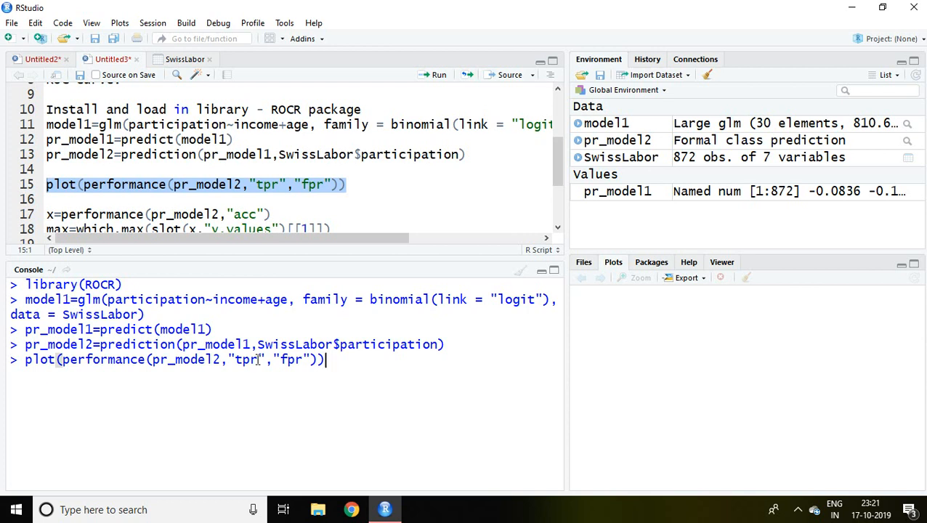
pyautogui.doubleClick(244, 358)
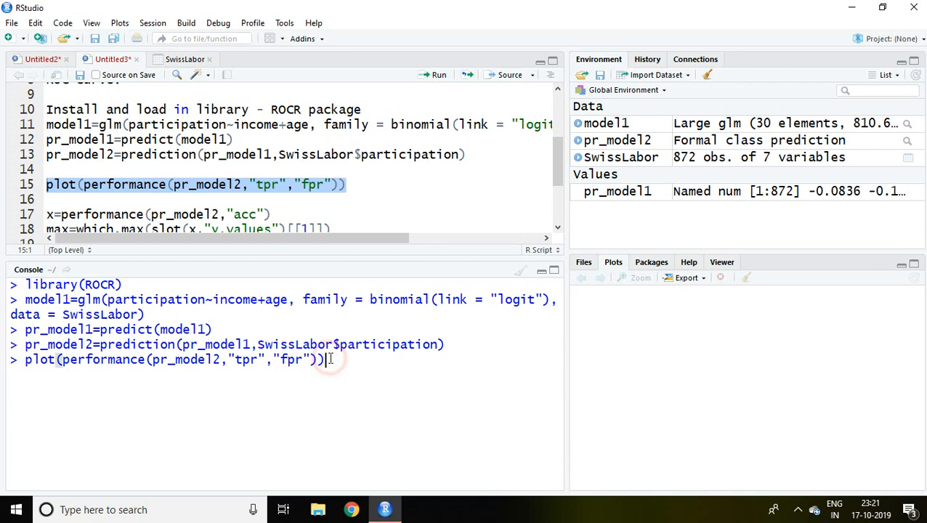
pyautogui.press('Return')
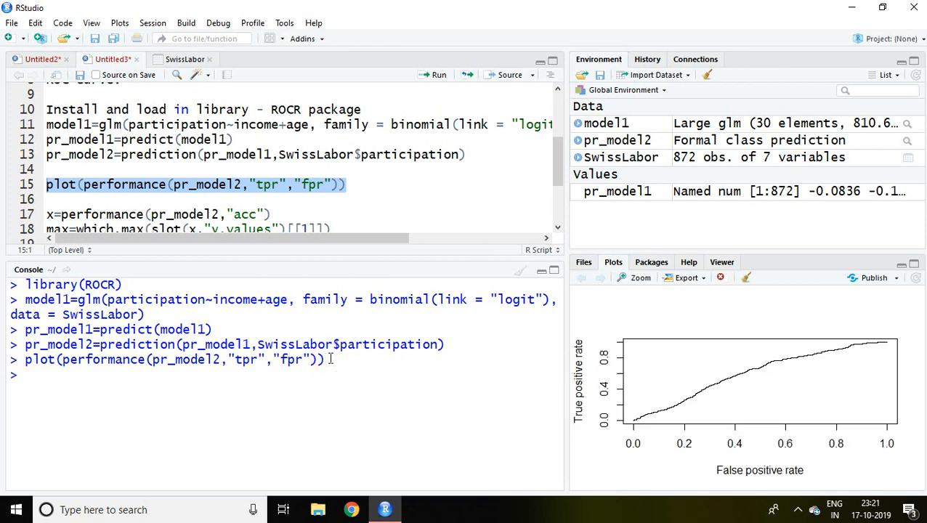
pyautogui.moveTo(641, 283)
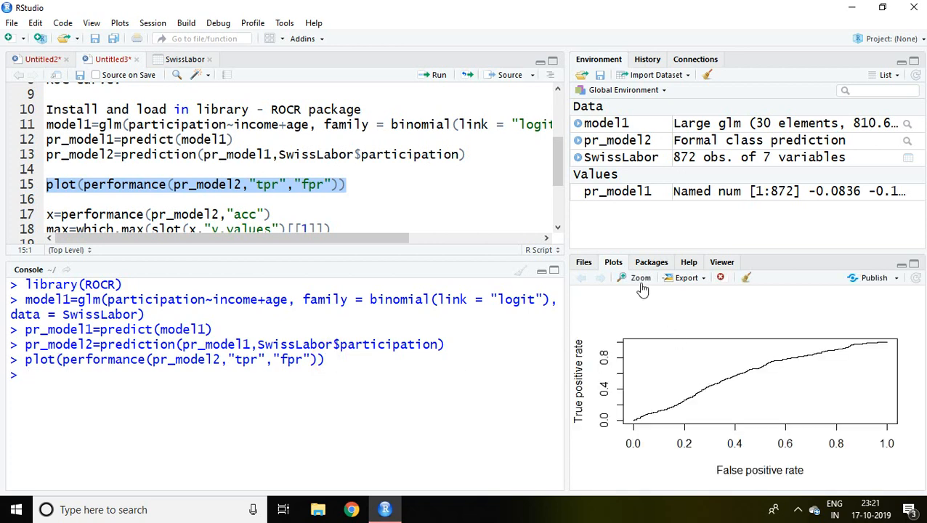
# Open the ROC curve in the enlarged Plot Zoom window.
pyautogui.click(639, 278)
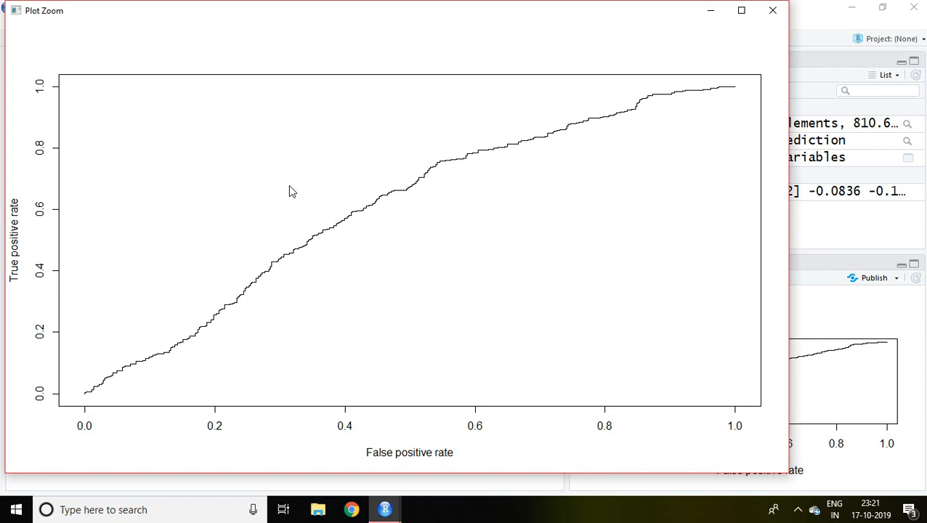
pyautogui.moveTo(107, 387)
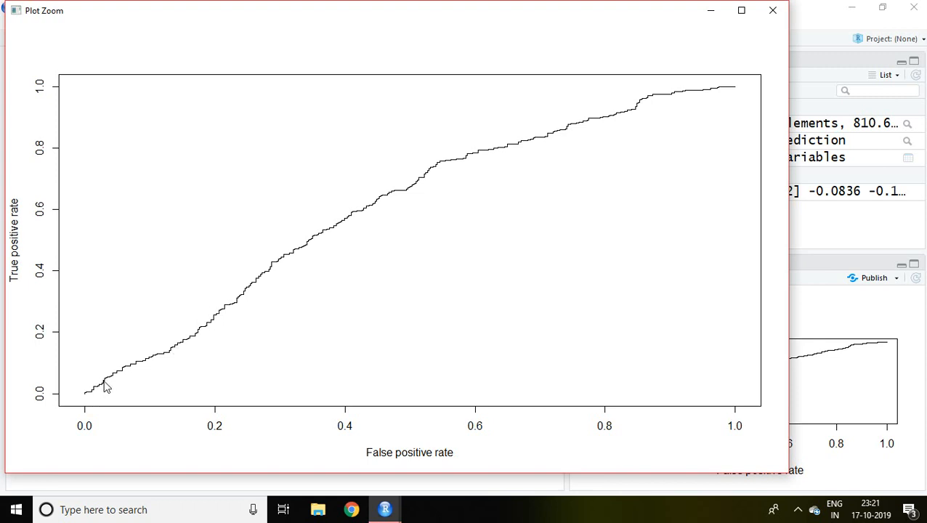
pyautogui.moveTo(242, 306)
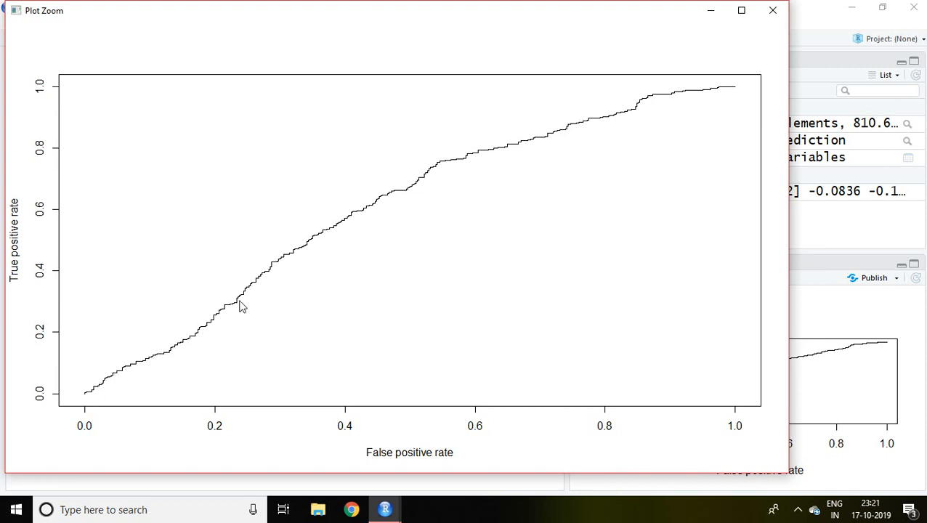
pyautogui.moveTo(529, 146)
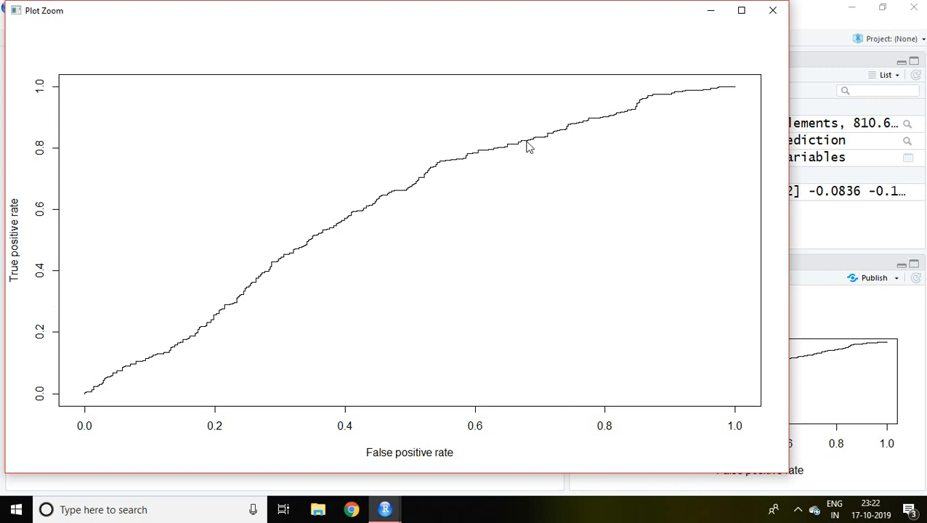
pyautogui.moveTo(717, 96)
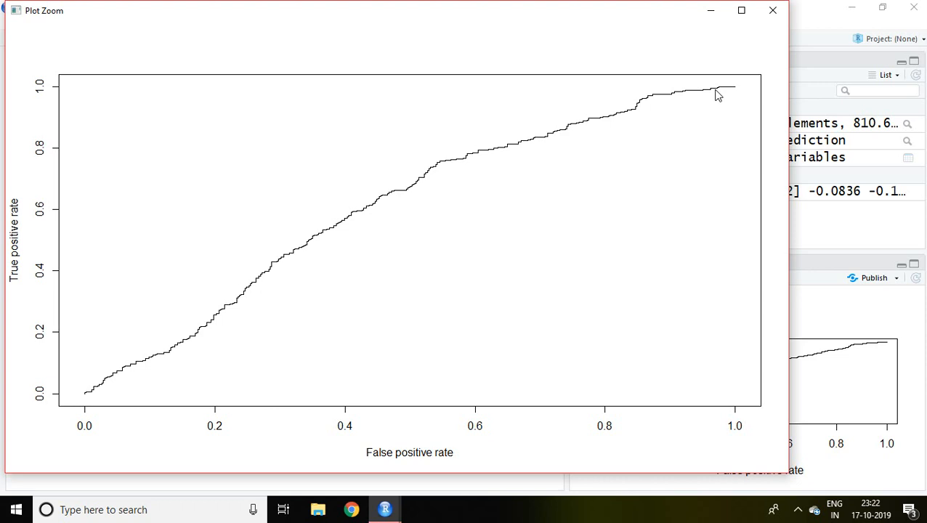
pyautogui.moveTo(561, 147)
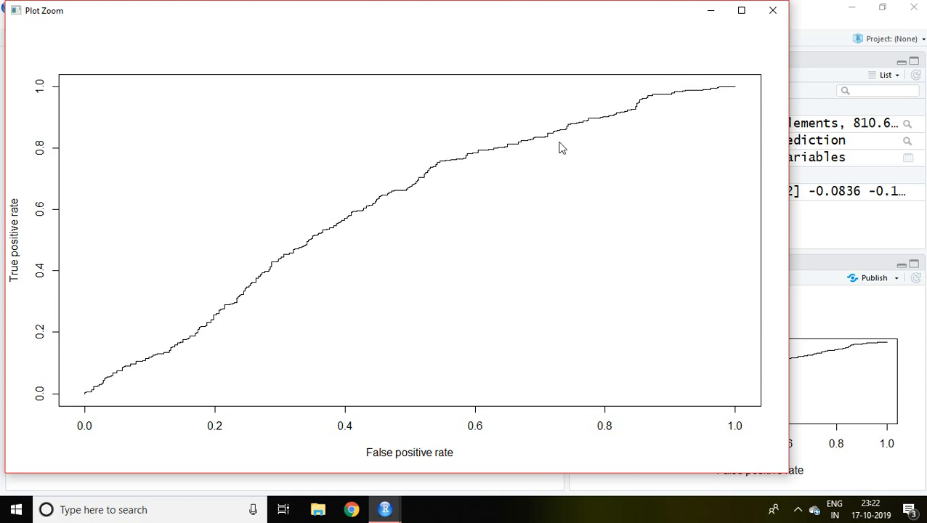
pyautogui.moveTo(543, 143)
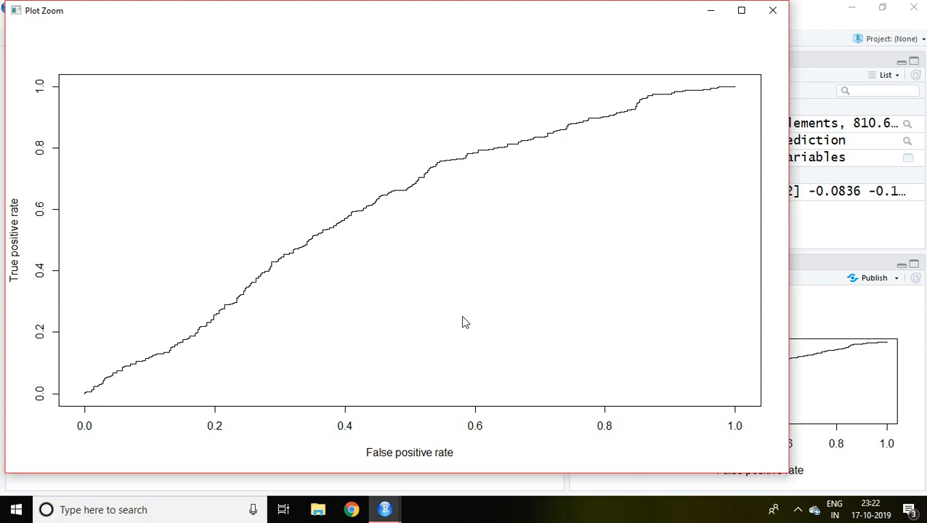
pyautogui.moveTo(615, 337)
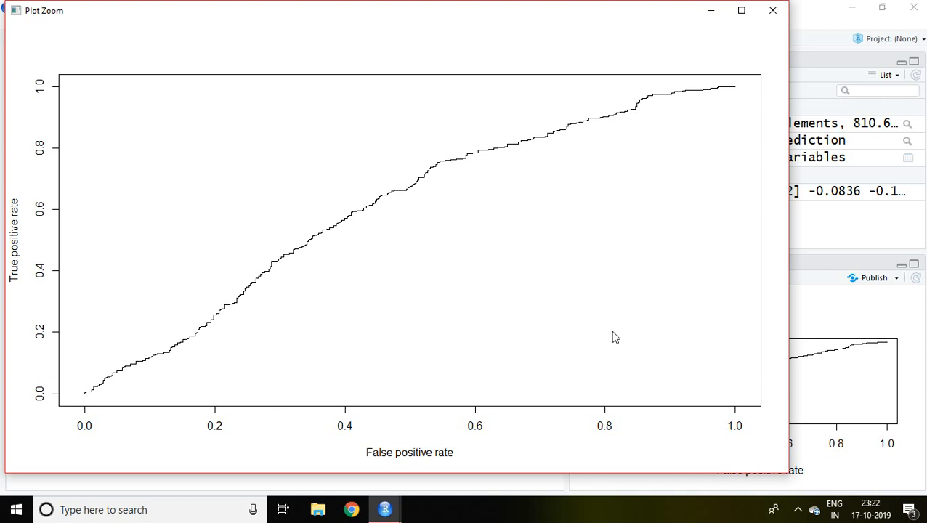
pyautogui.moveTo(174, 148)
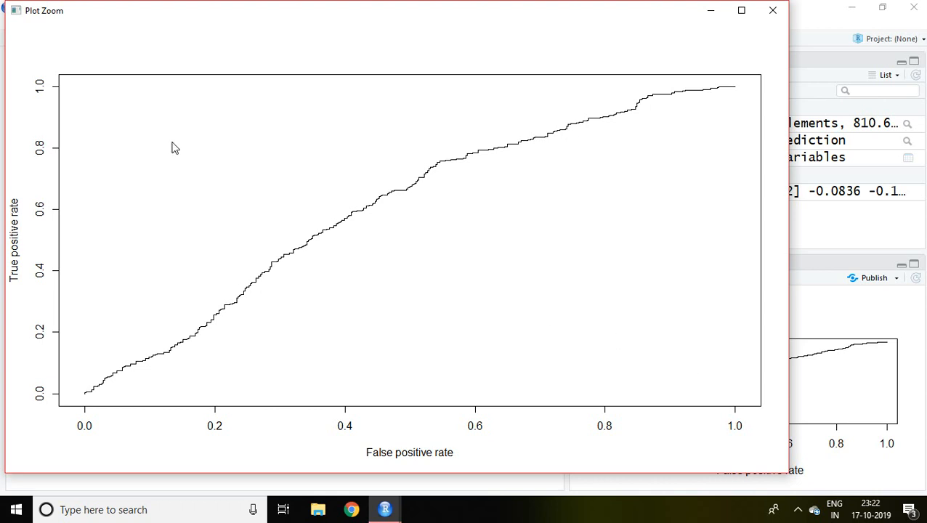
pyautogui.moveTo(770, 21)
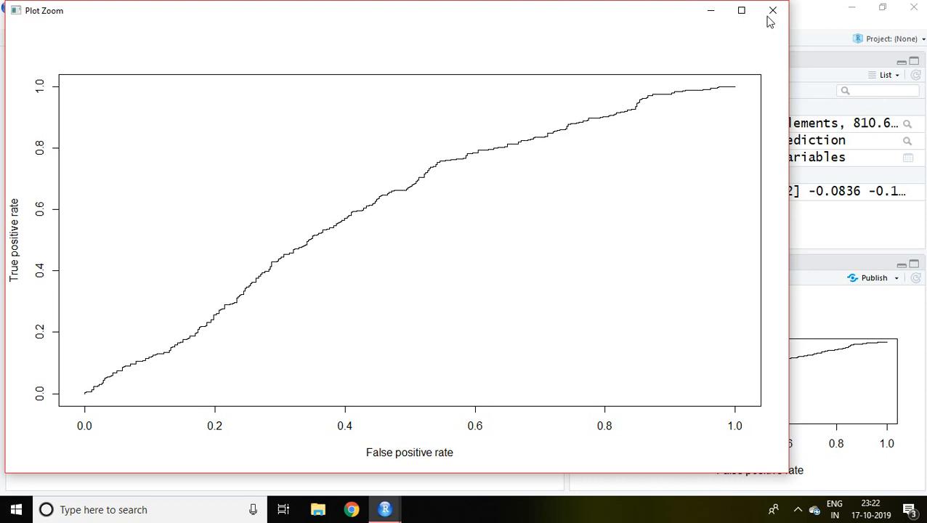
# Close the zoom window and compute accuracy object x and best-cutoff index max (558).
pyautogui.click(771, 10)
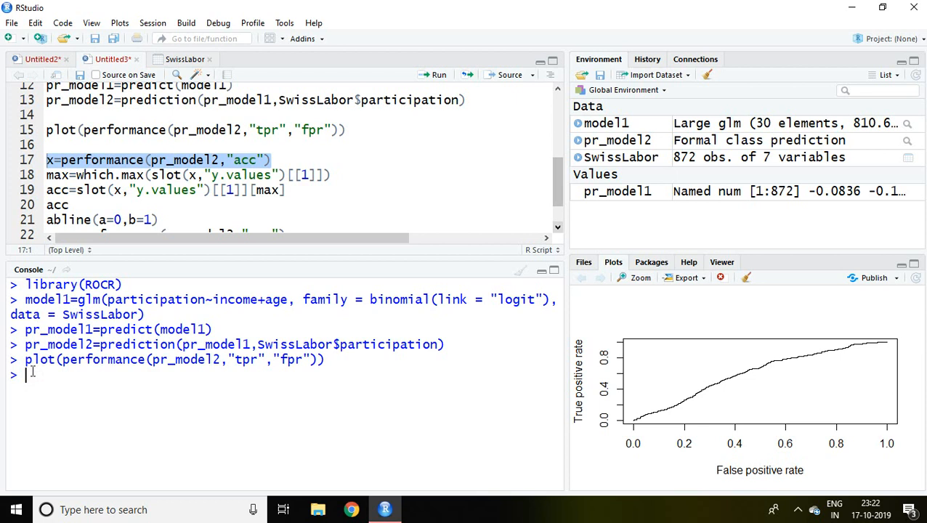
pyautogui.write('x=performance(pr_model2,"acc")')
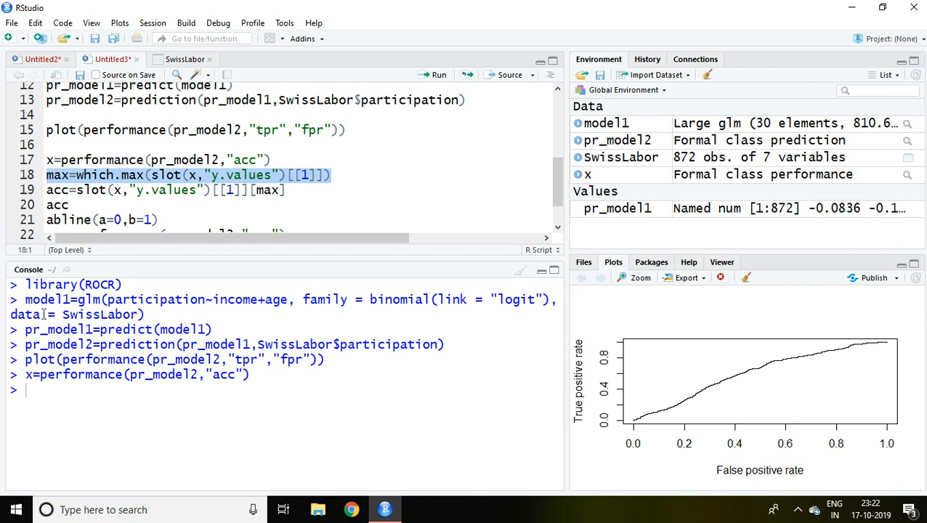
pyautogui.write('max=which.max(slot(x,"y.values")[[1]])')
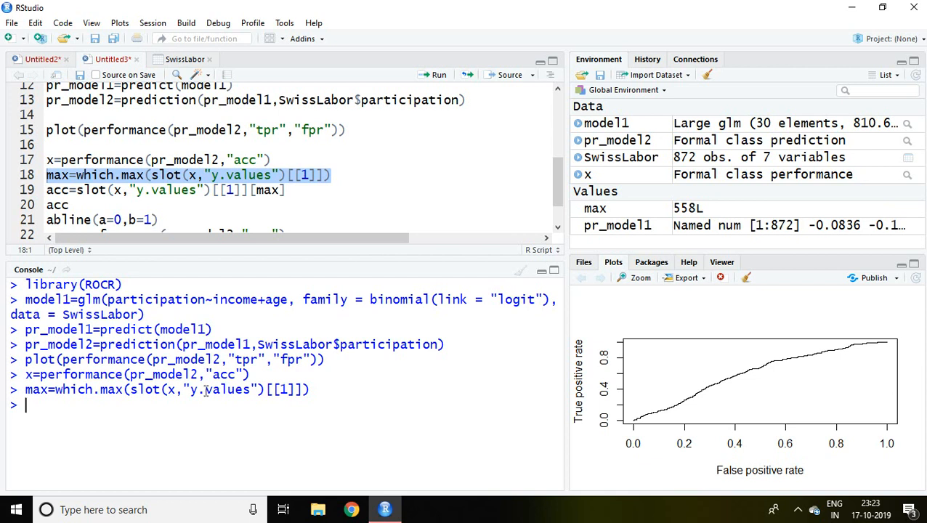
pyautogui.click(285, 190)
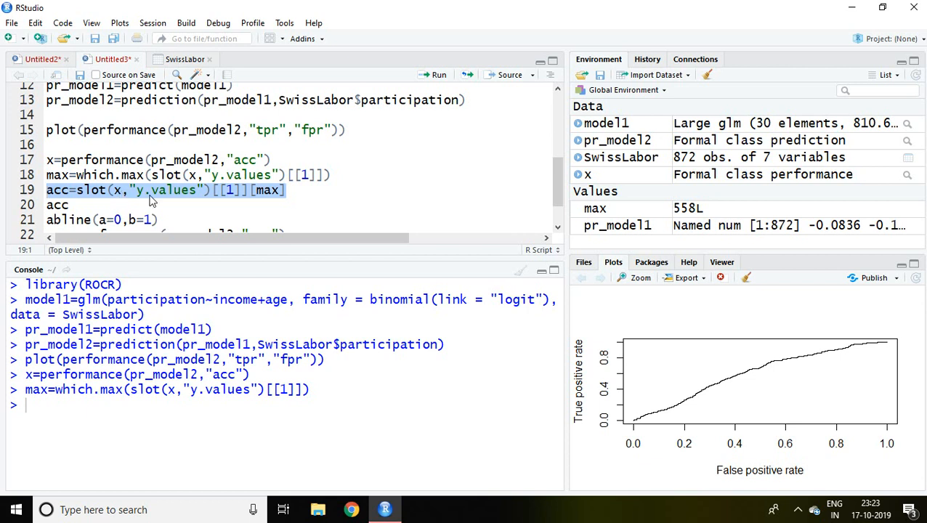
pyautogui.moveTo(158, 199)
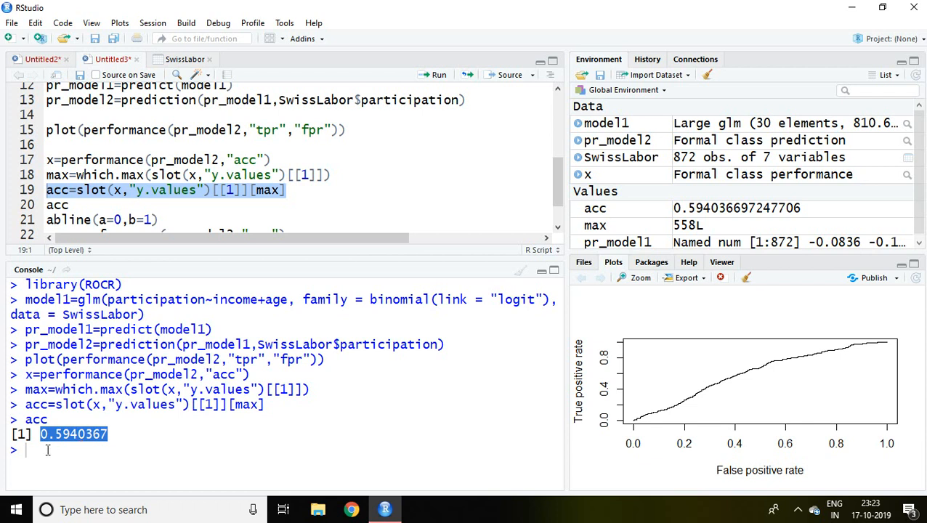
# Type abline(a=0,b=1) in the console to overlay the diagonal reference line.
pyautogui.write('a')
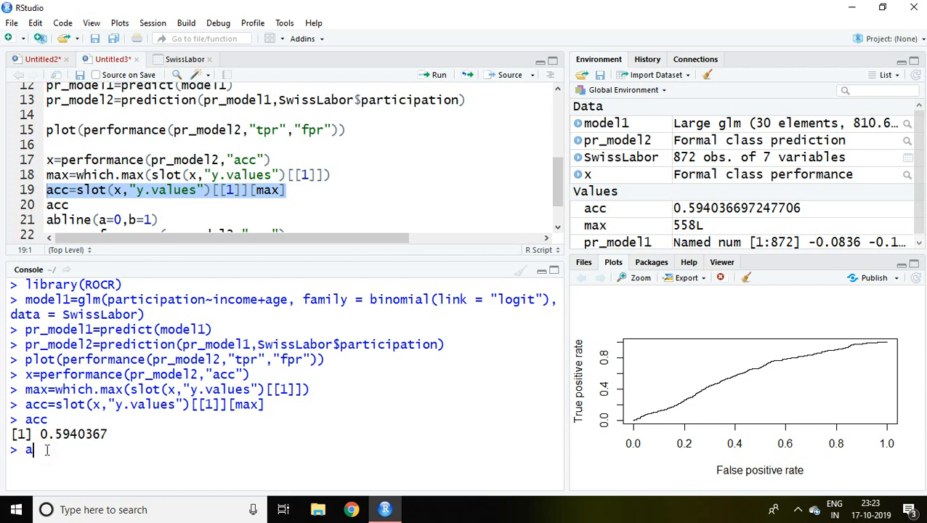
pyautogui.write('bline')
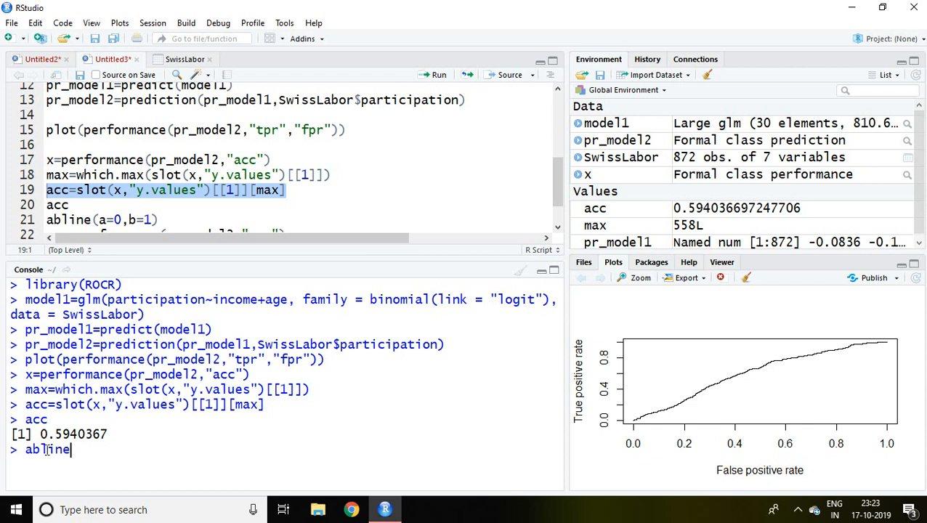
pyautogui.write('()')
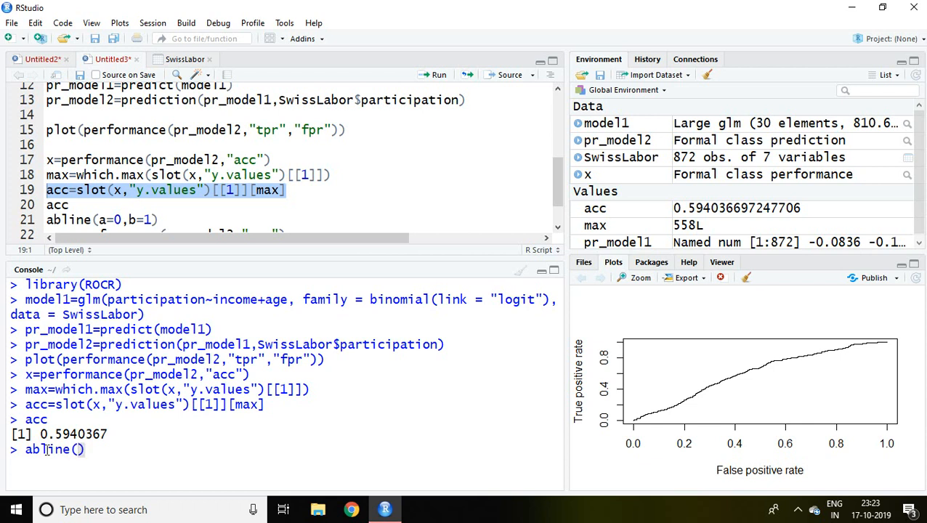
pyautogui.write('a=')
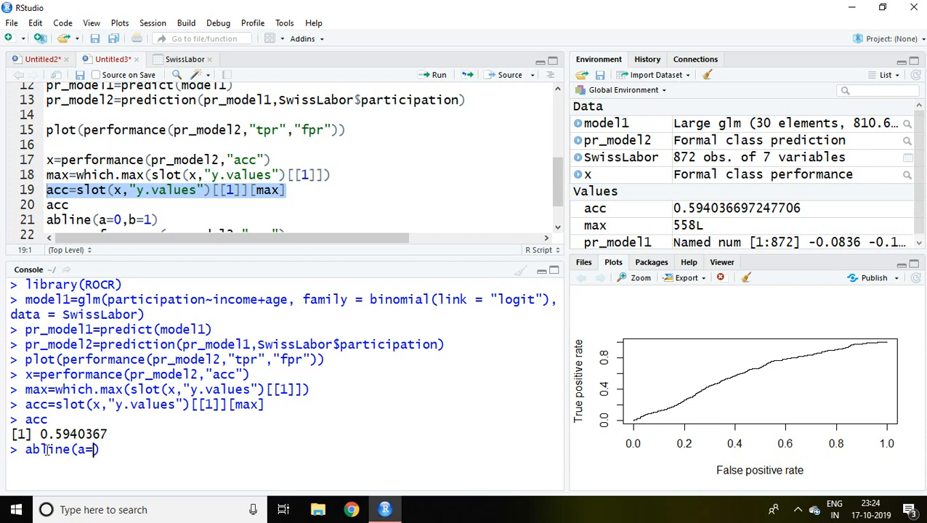
pyautogui.write('0,')
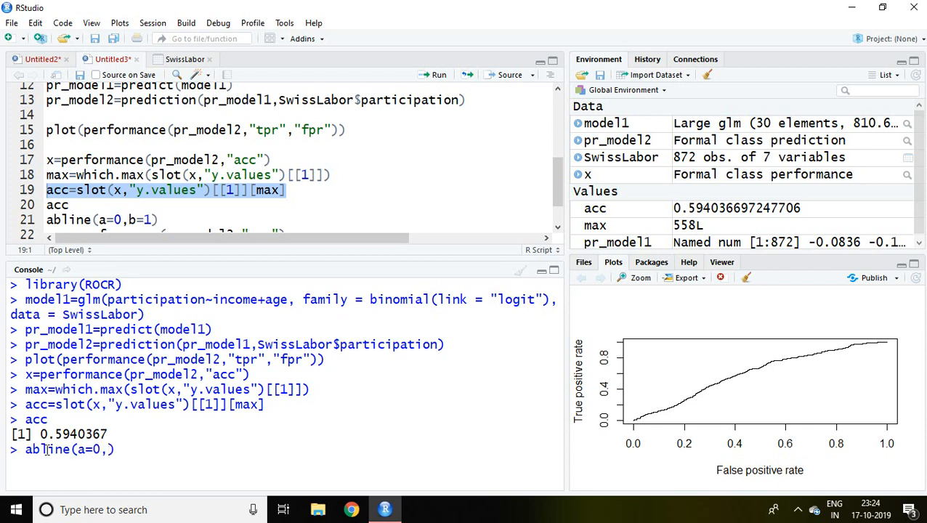
pyautogui.write('b=1')
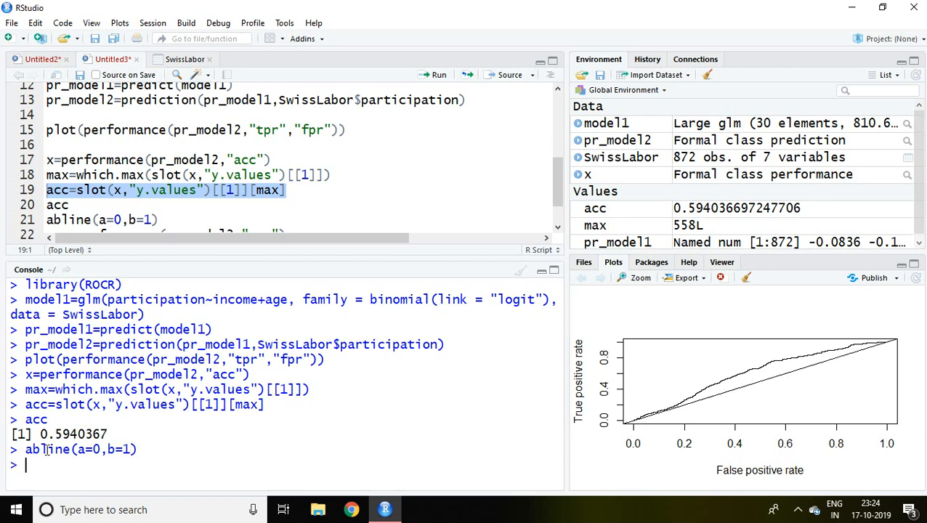
pyautogui.moveTo(641, 278)
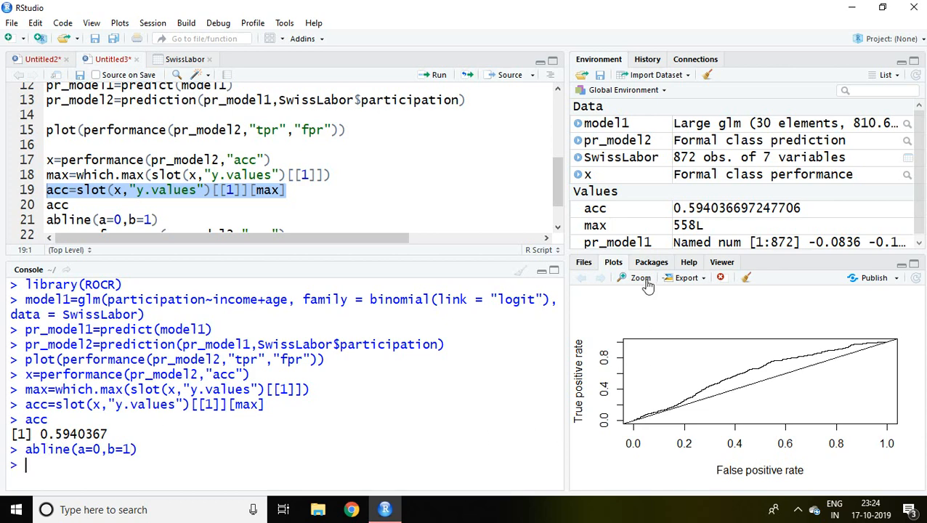
pyautogui.click(640, 278)
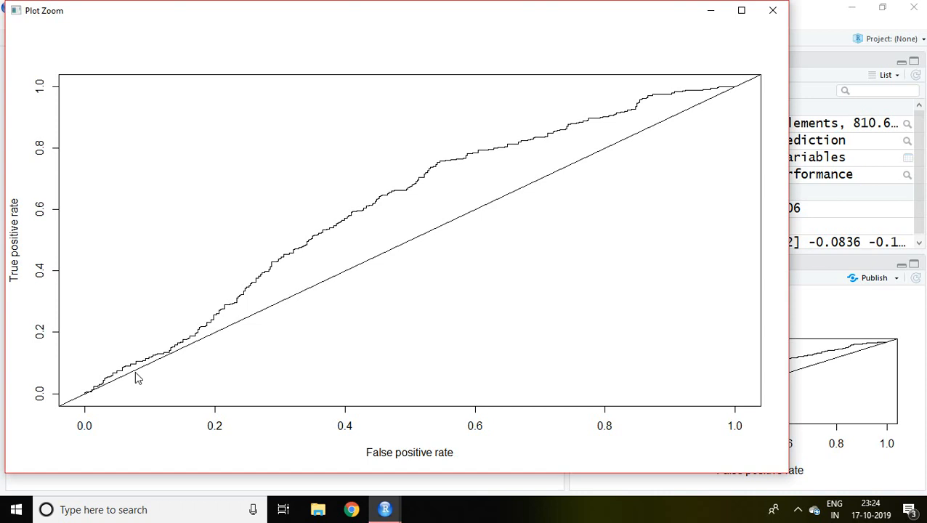
pyautogui.moveTo(616, 162)
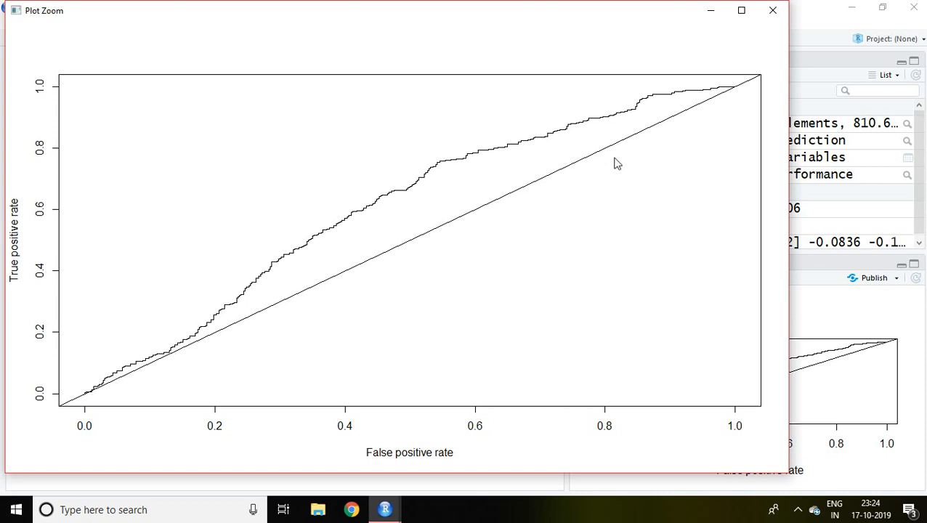
pyautogui.moveTo(635, 270)
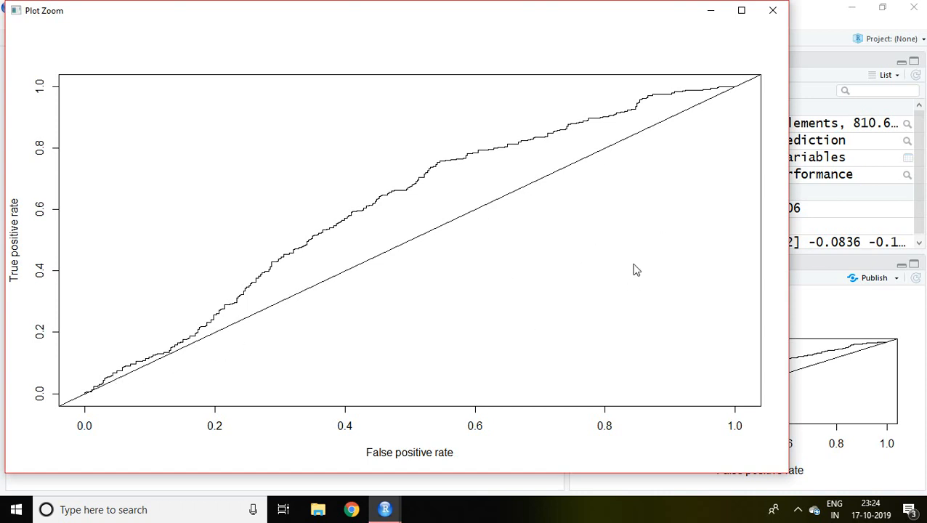
pyautogui.moveTo(228, 137)
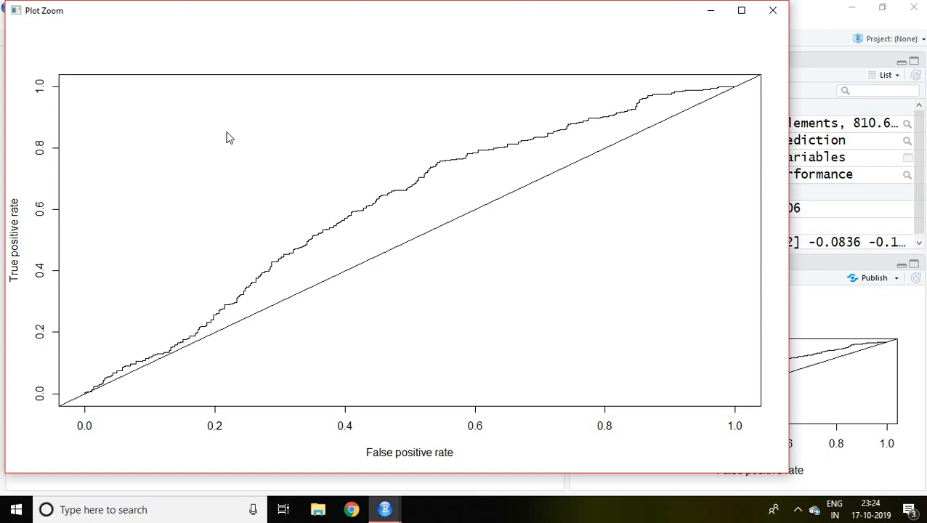
pyautogui.moveTo(204, 140)
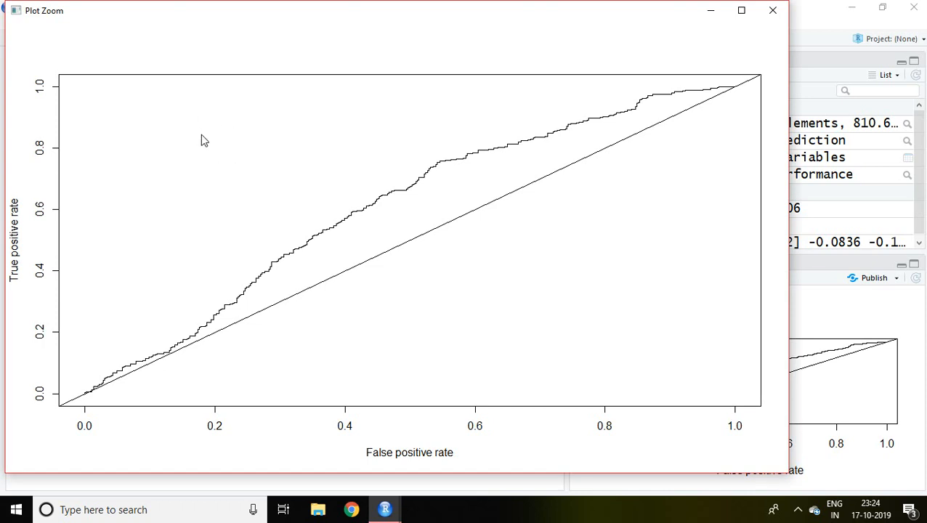
pyautogui.moveTo(447, 168)
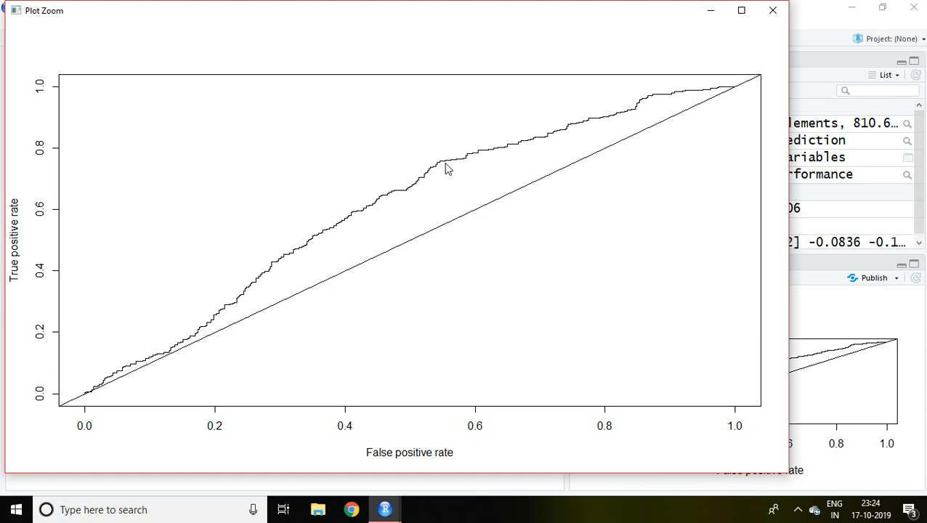
pyautogui.moveTo(456, 172)
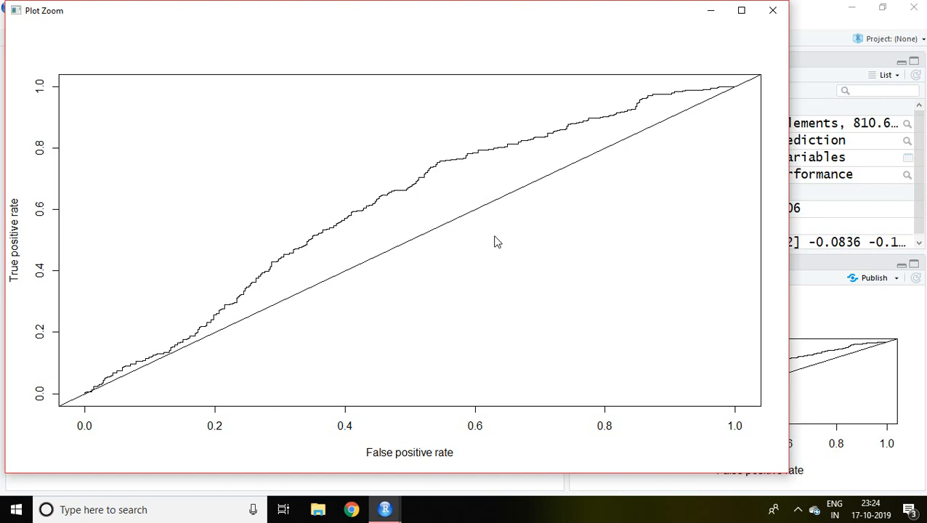
pyautogui.moveTo(634, 334)
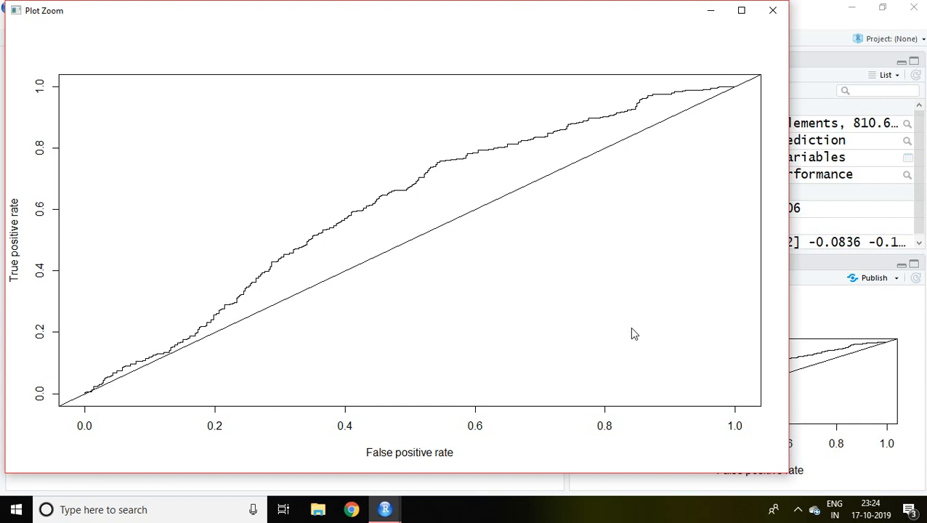
pyautogui.moveTo(773, 10)
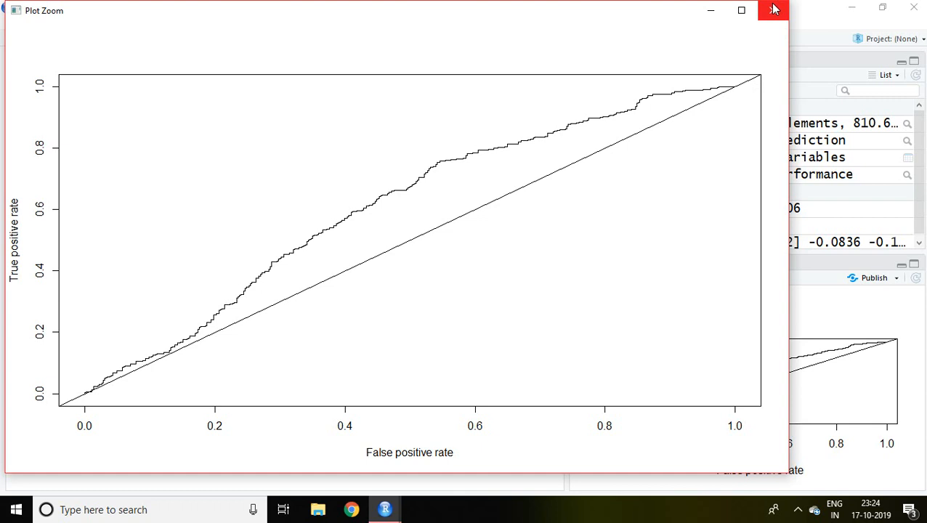
pyautogui.click(774, 10)
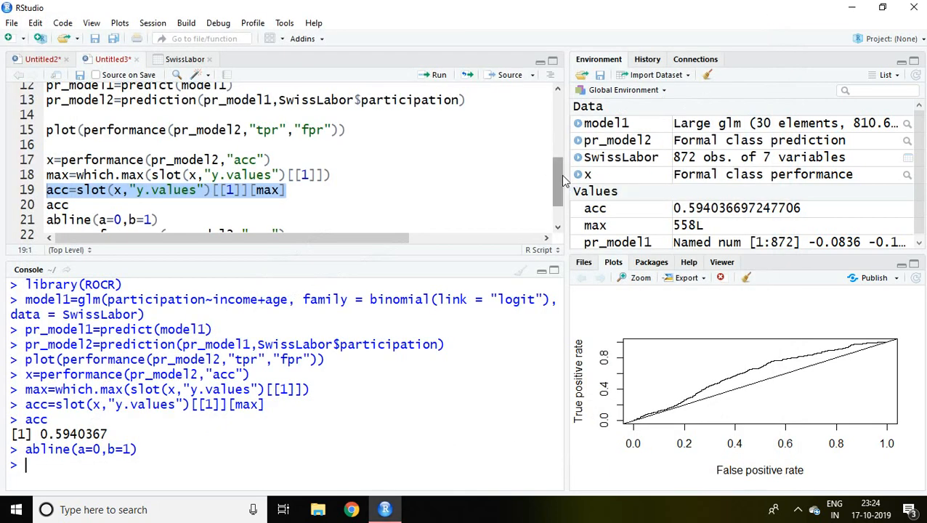
# Select script line 22 and type auc=performance(pr_model2,"auc") into the console.
pyautogui.scroll(-3)
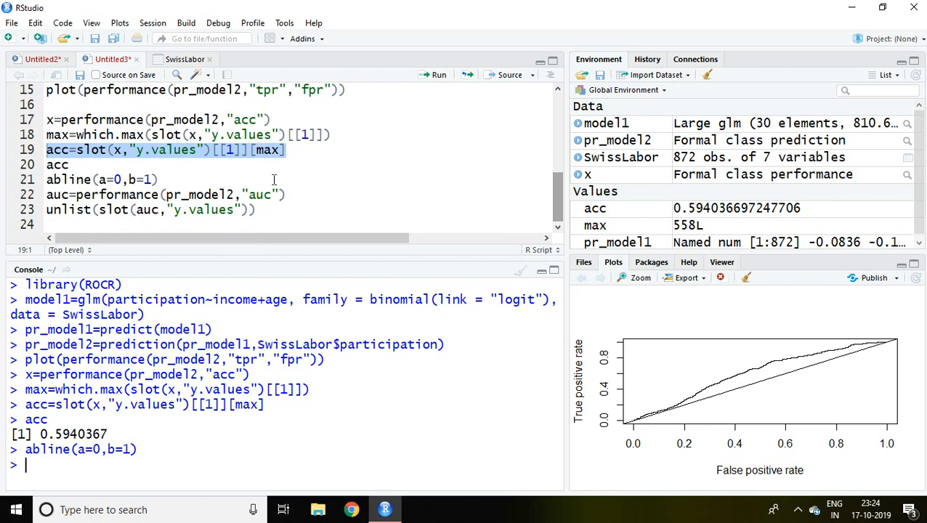
pyautogui.click(289, 194)
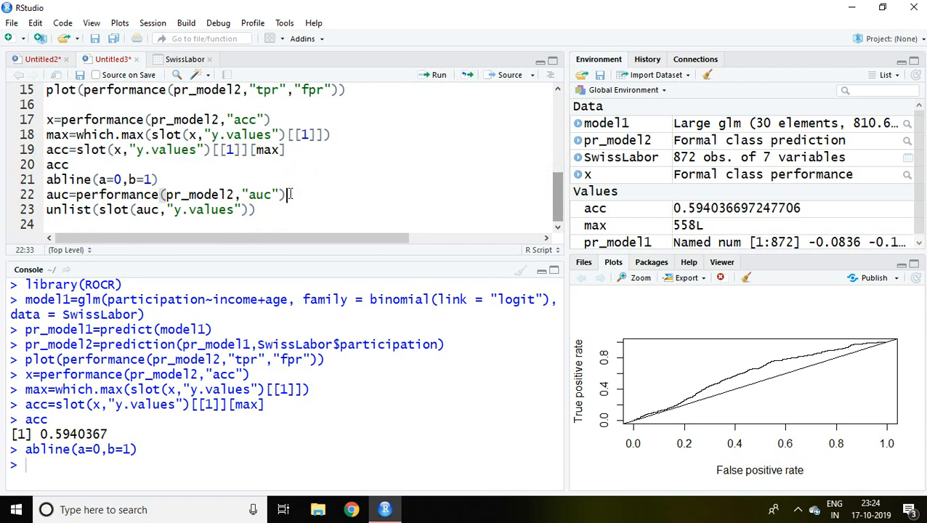
pyautogui.moveTo(285, 194); pyautogui.dragTo(161, 194)
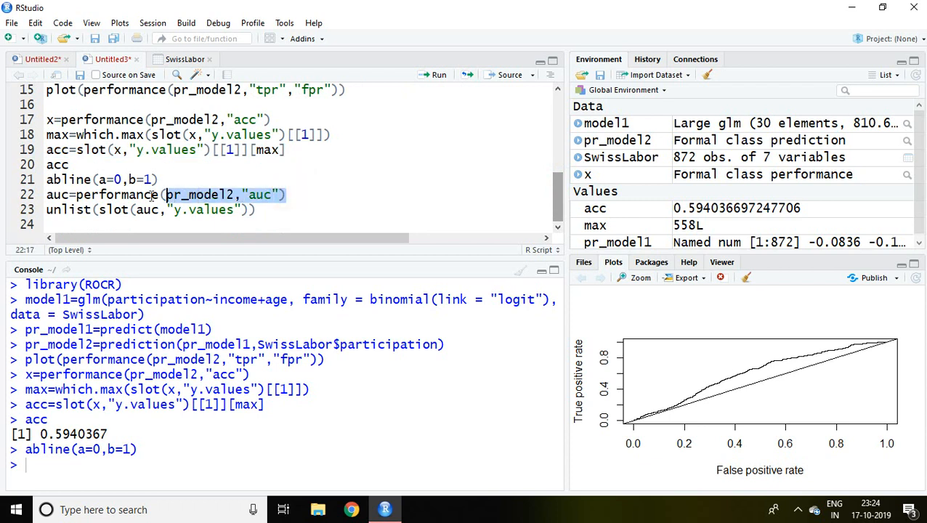
pyautogui.click(47, 195)
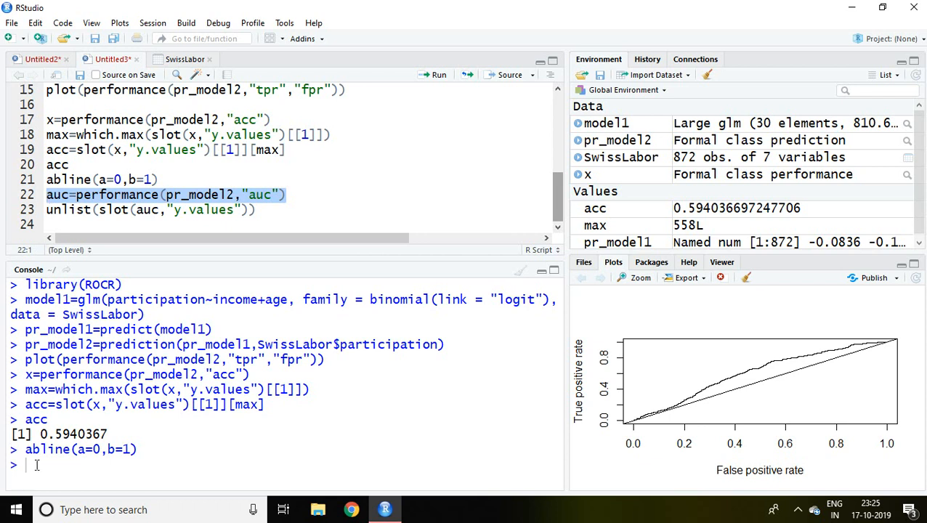
pyautogui.write('auc=performance(pr_model2,"auc")')
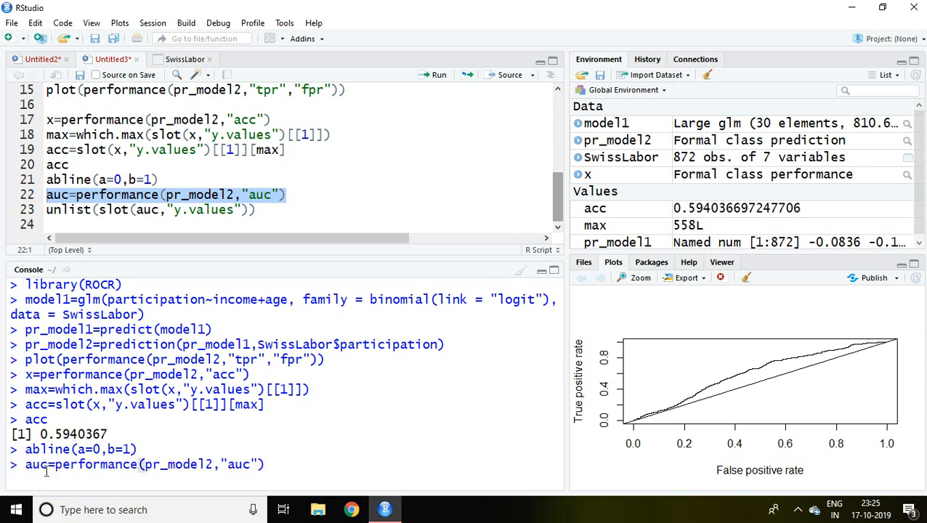